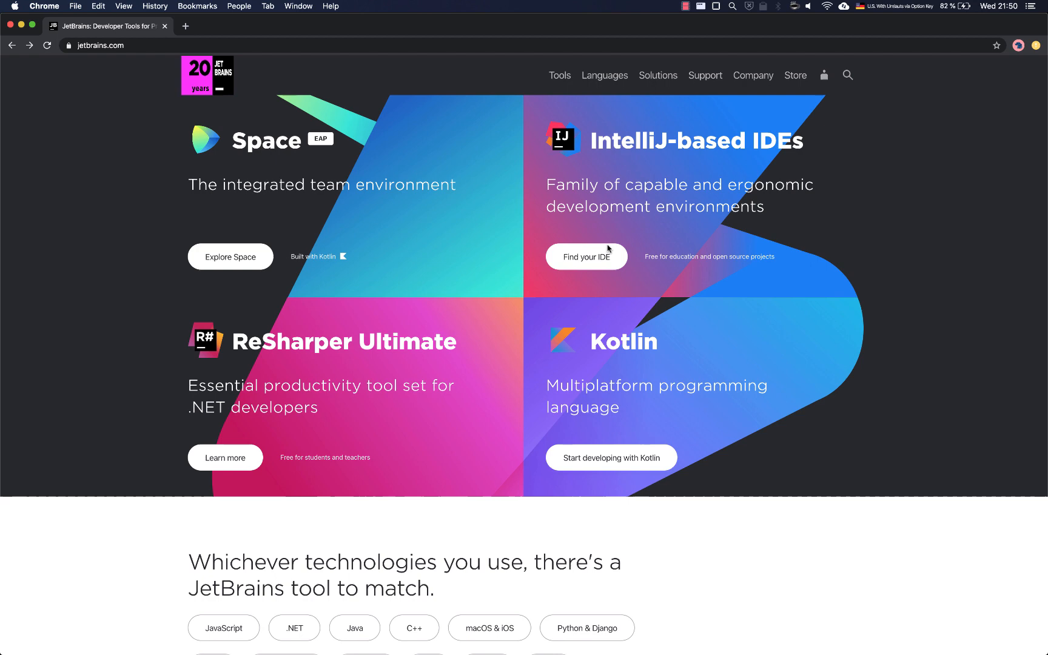
Download the IntelliJ IDEA Community edition for Mac from the JetBrains IDE download page
left_click(586, 256)
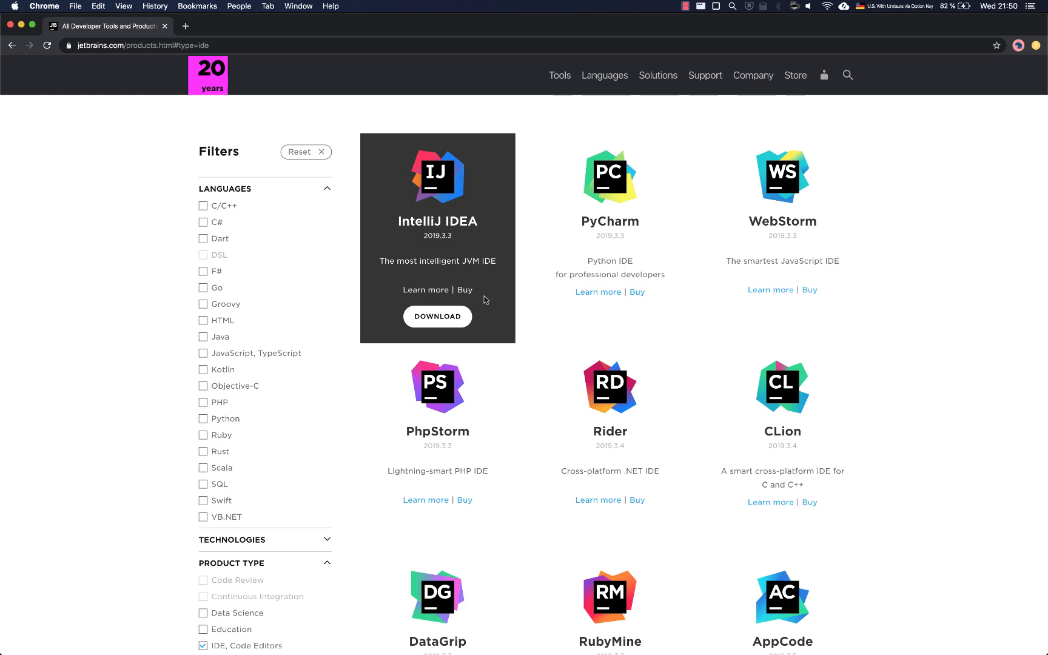
left_click(437, 316)
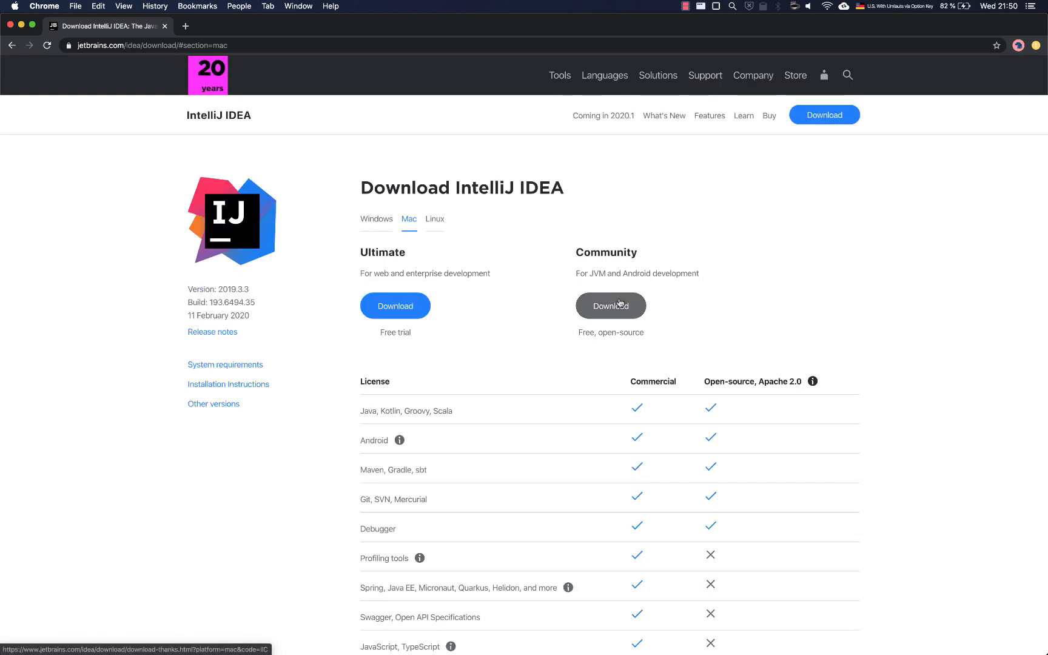
left_click(610, 306)
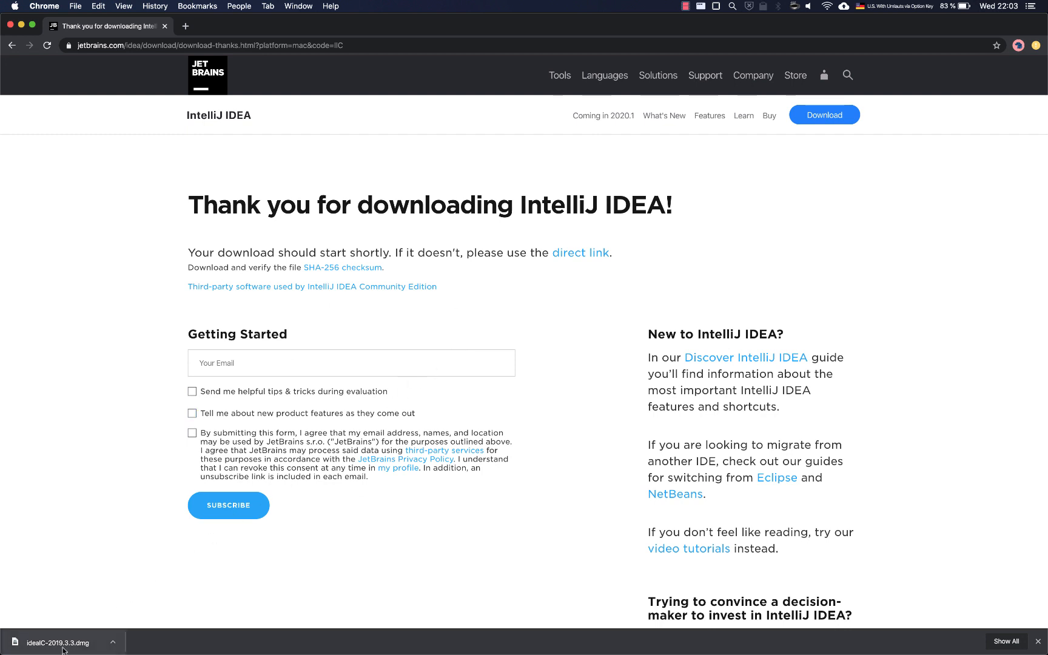
Mount the downloaded ideaIC-2019.3.3.dmg disk image from Chrome's download bar
left_click(60, 643)
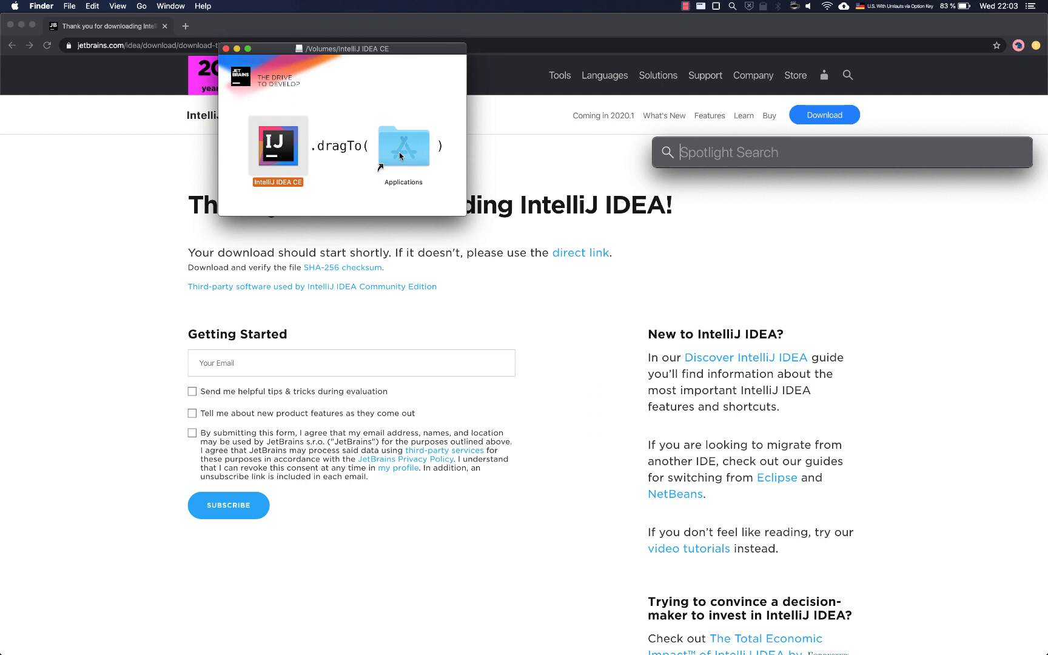
Start IntelliJ IDEA CE from the Finder Applications folder
type("iTerm")
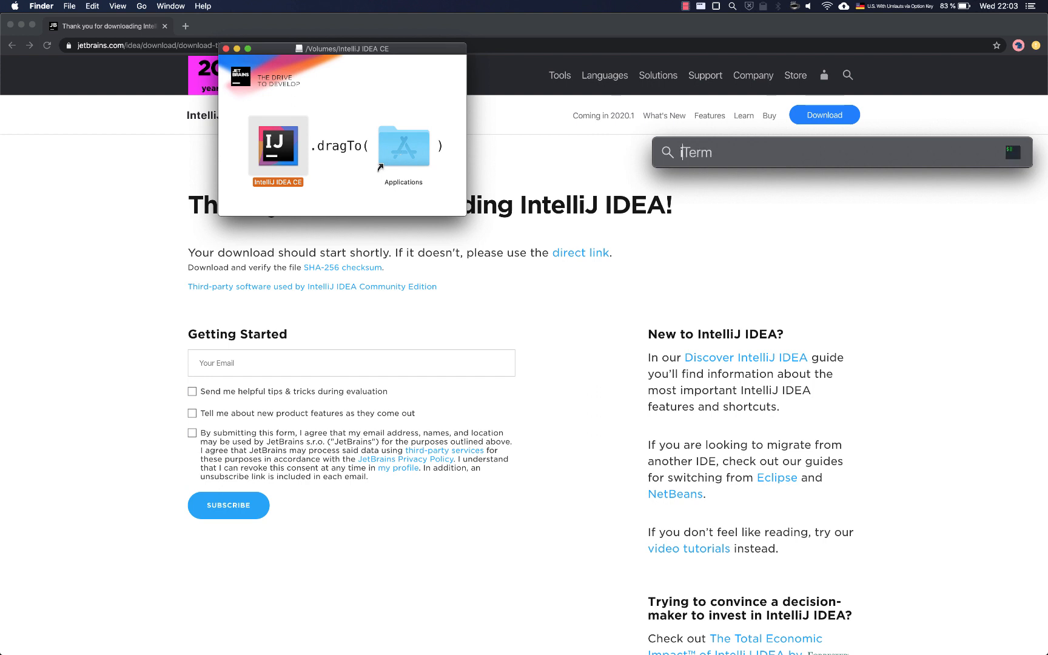
type("idea")
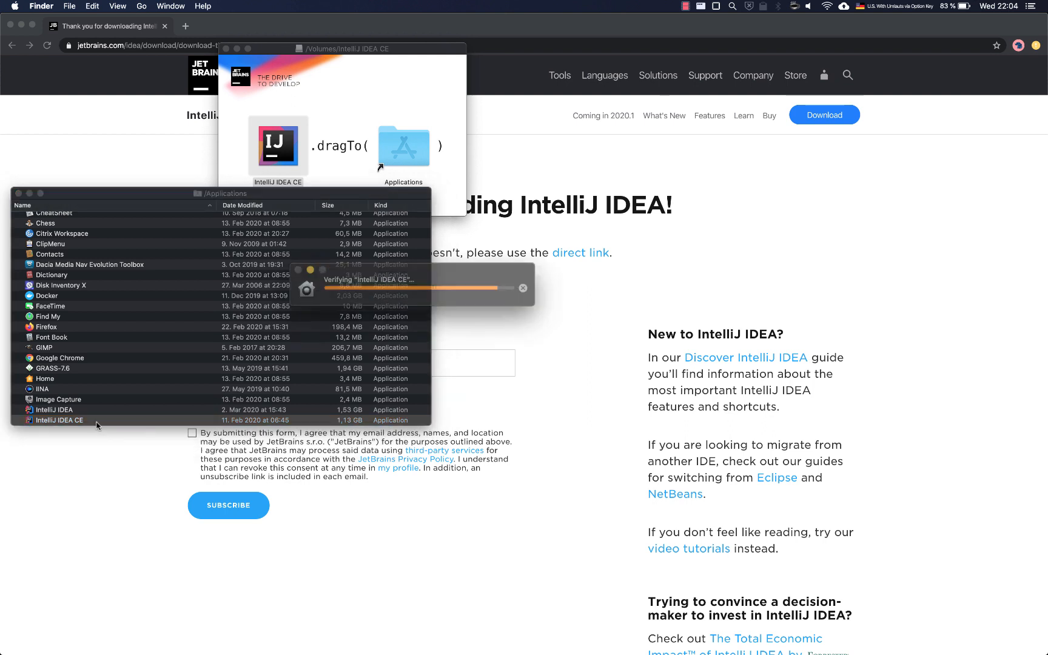
double_click(58, 419)
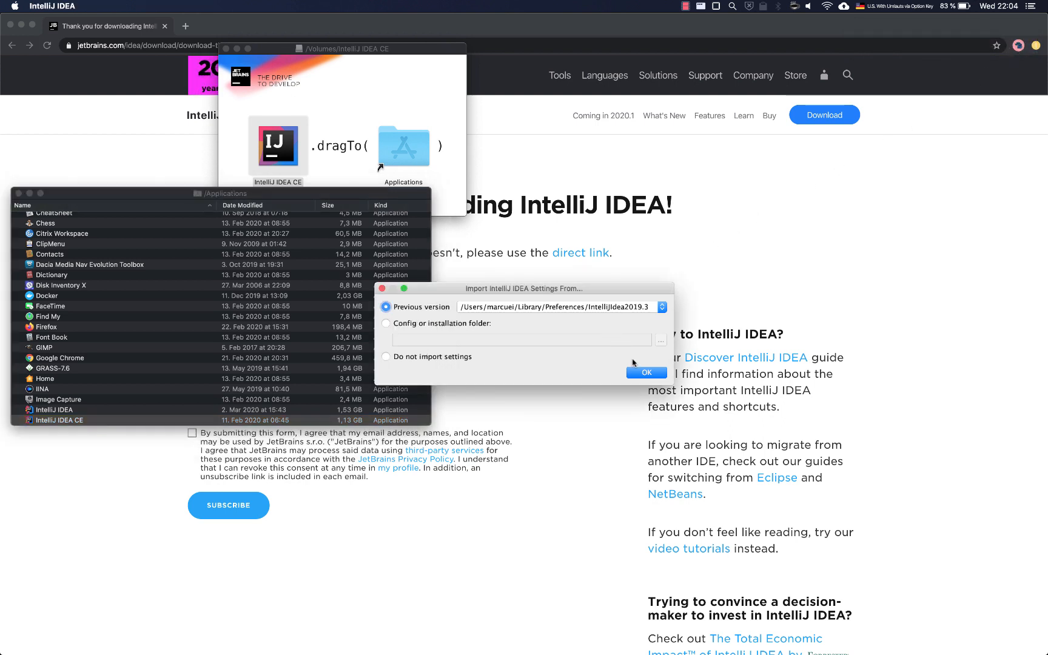
Choose 'Do not import settings' and accept the privacy policy user agreement
left_click(645, 372)
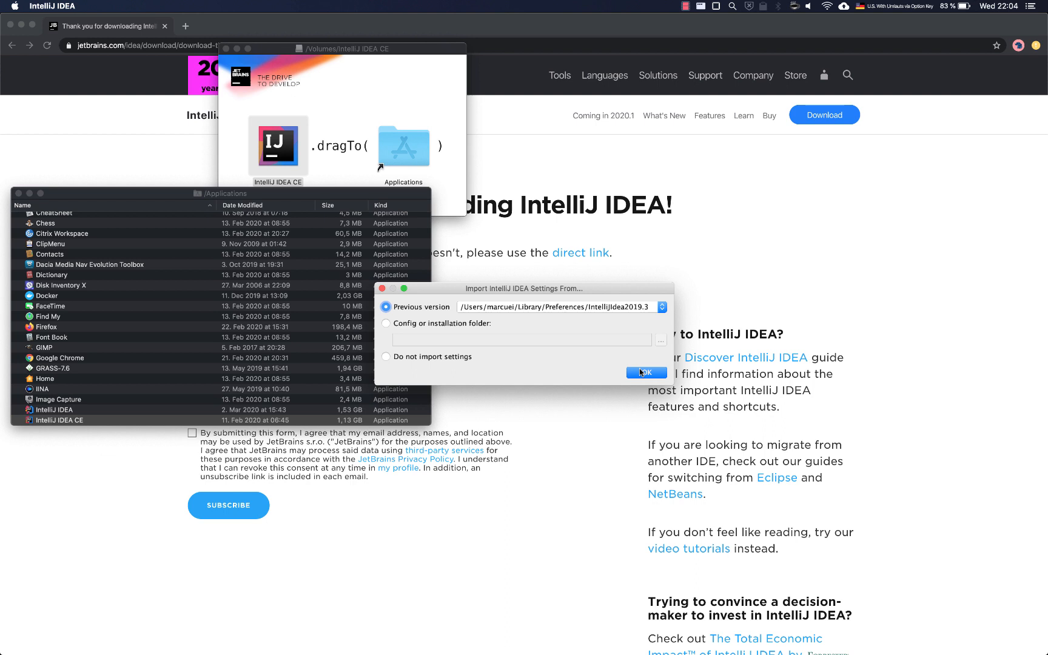
mouse_move(459, 361)
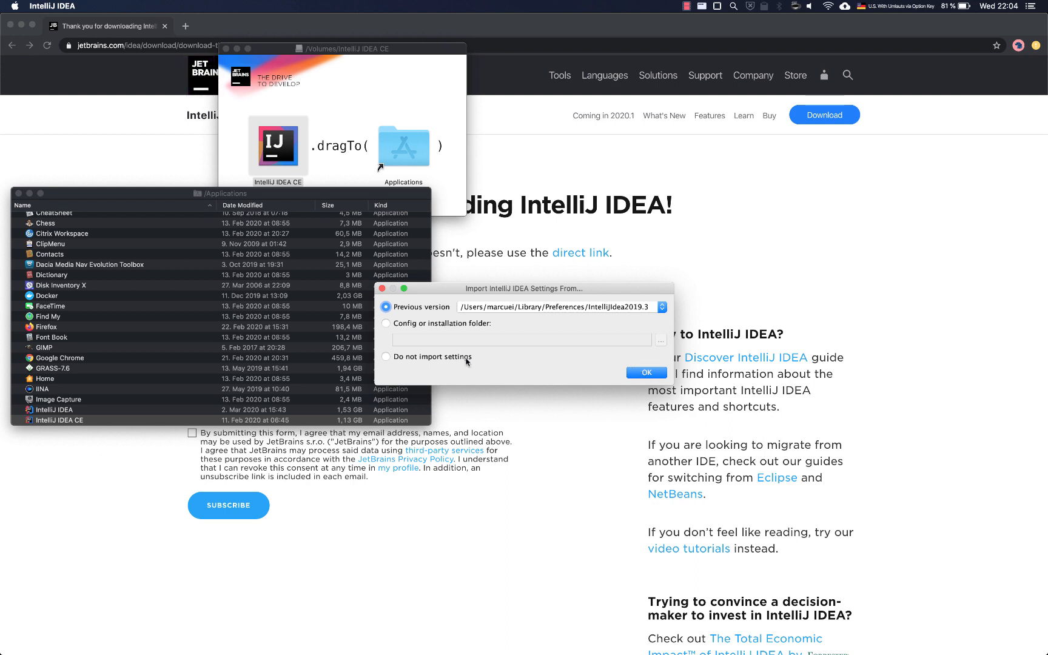
mouse_move(559, 360)
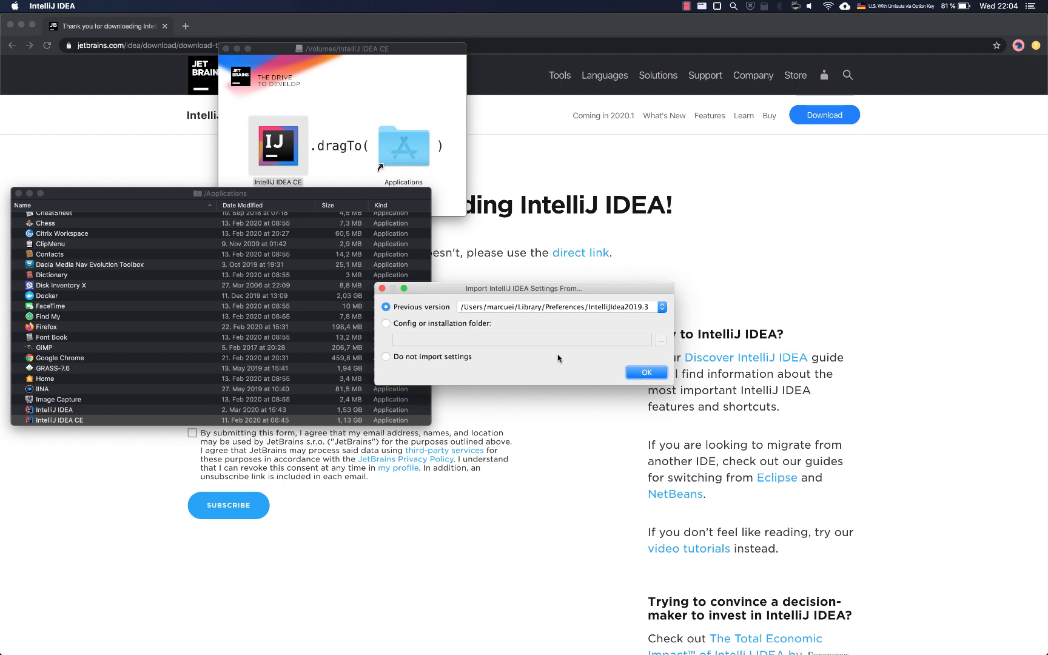
left_click(387, 356)
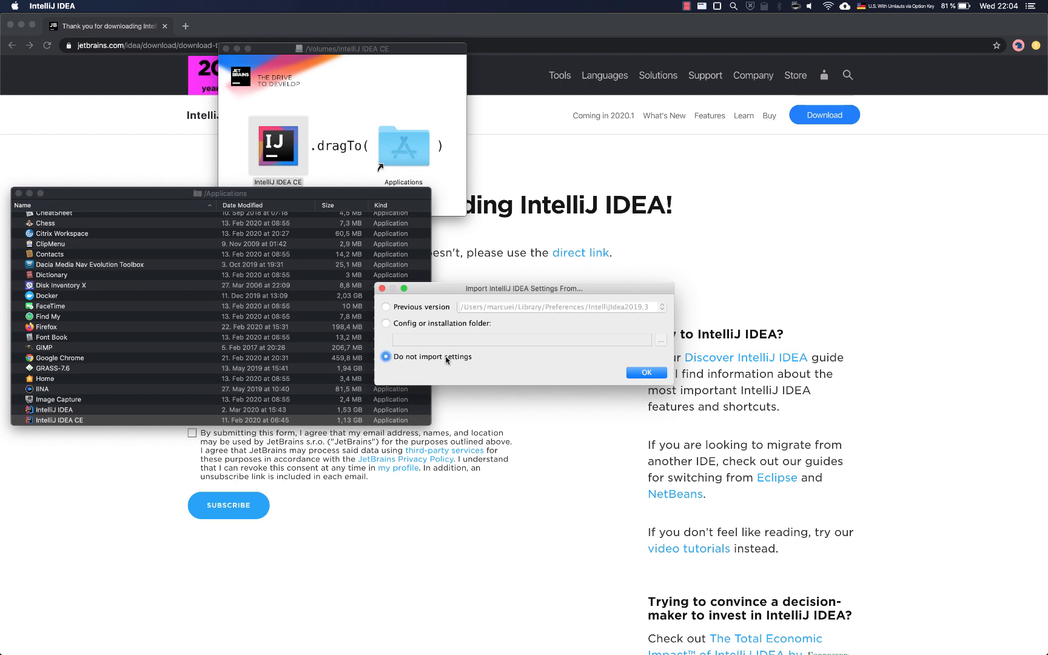
left_click(645, 372)
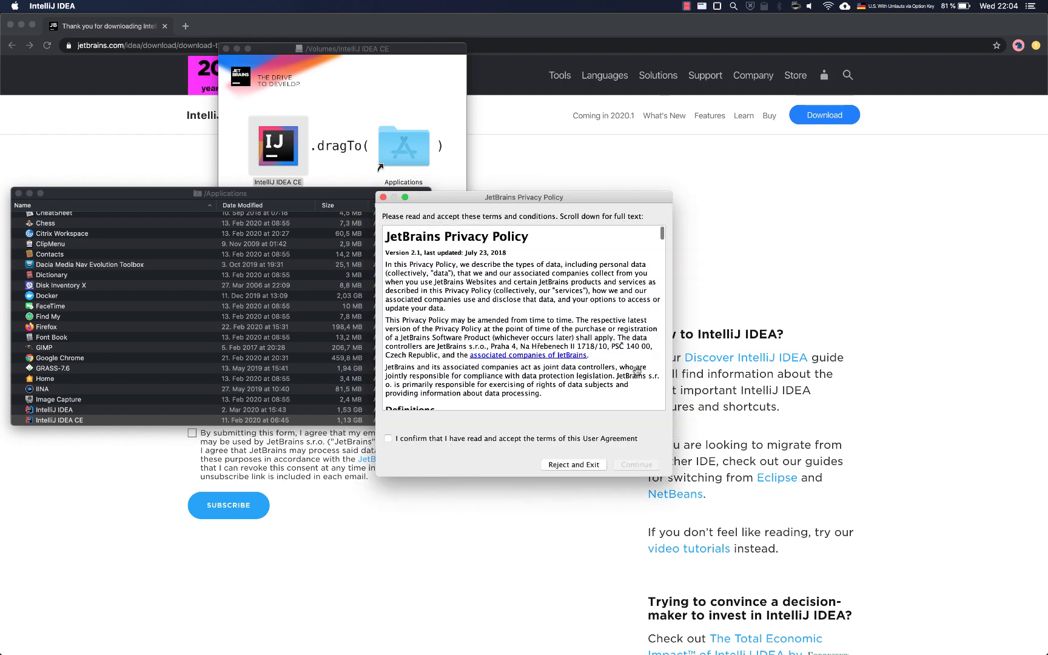
left_click(388, 438)
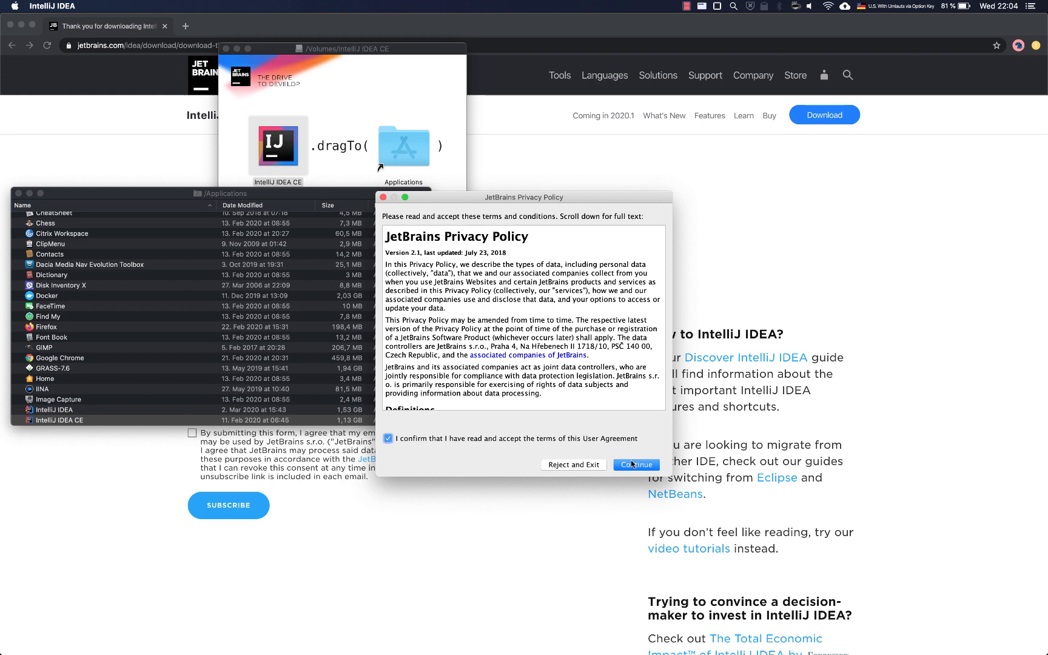
left_click(636, 465)
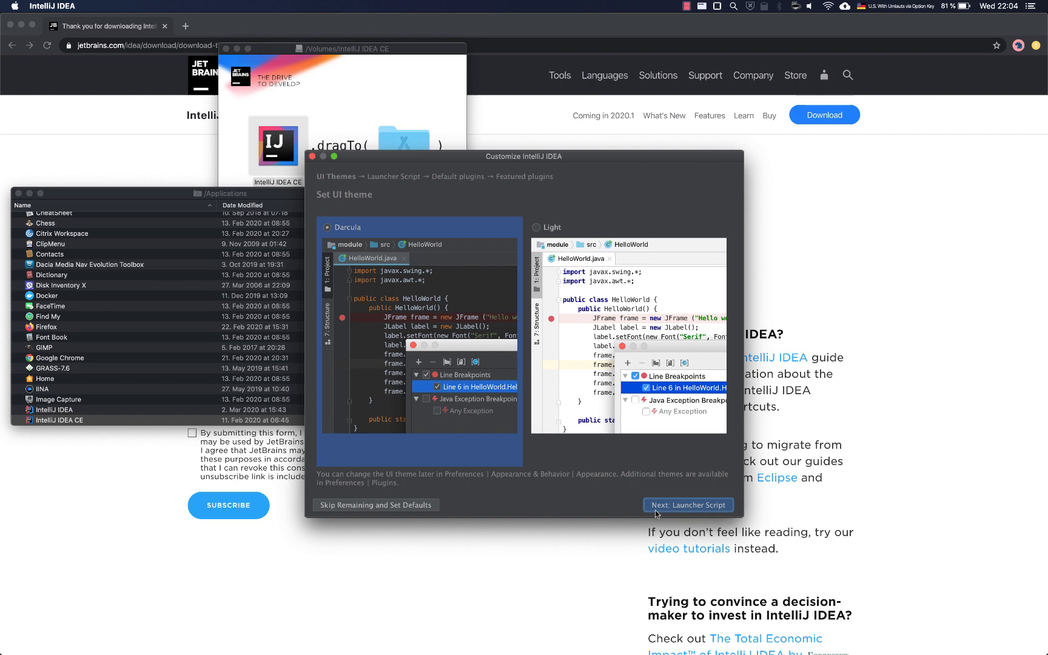
Keep the Darcula theme and advance to the Create Launcher Script page
left_click(688, 505)
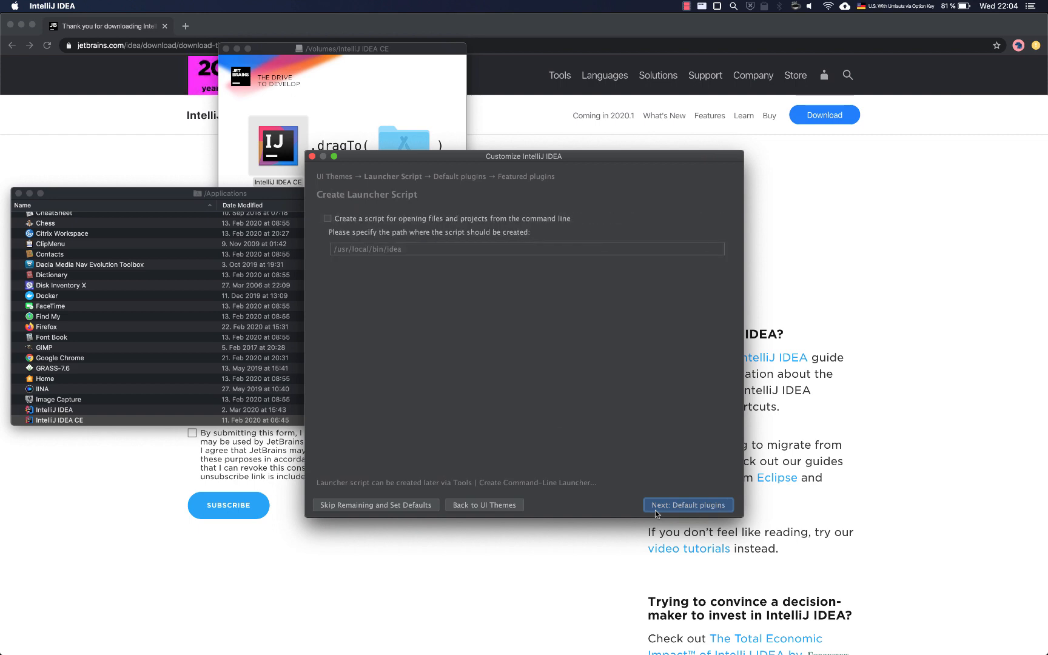
mouse_move(480, 515)
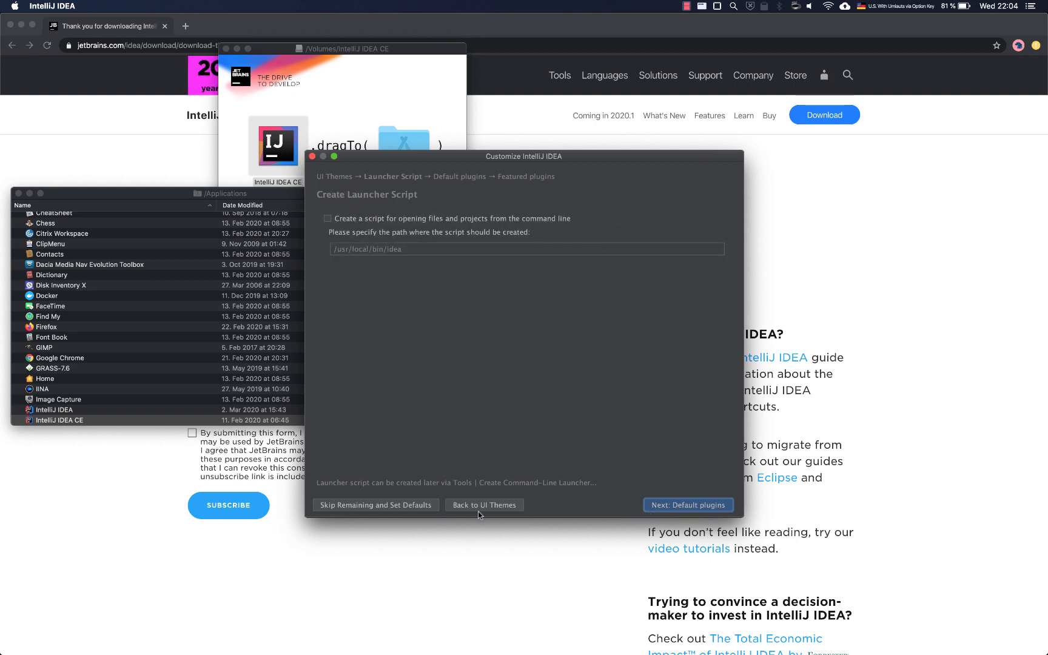
mouse_move(397, 516)
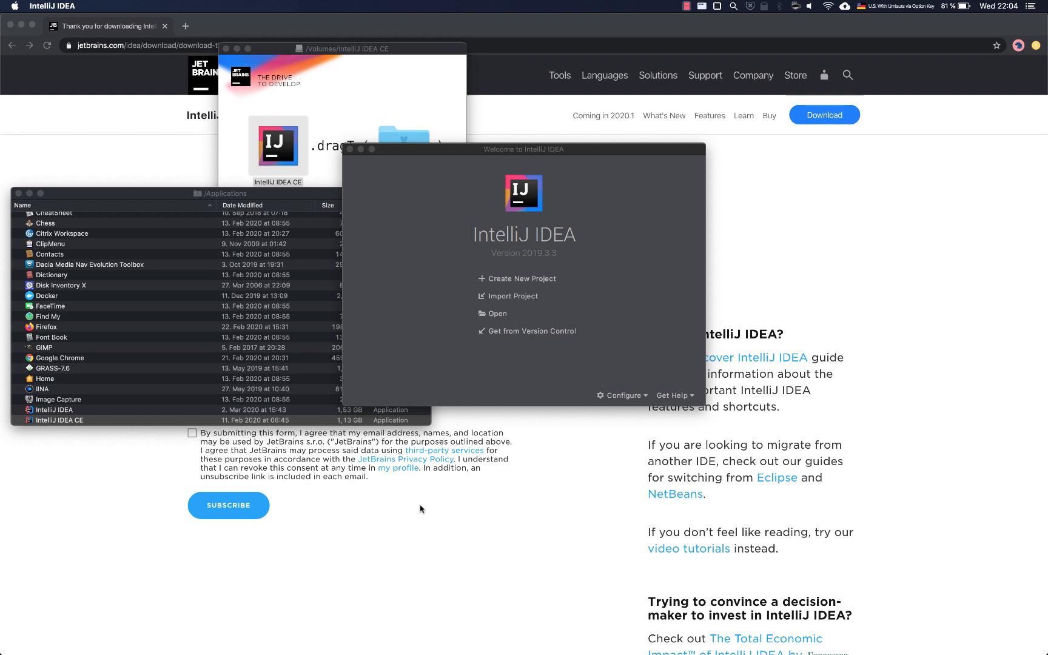
mouse_move(527, 278)
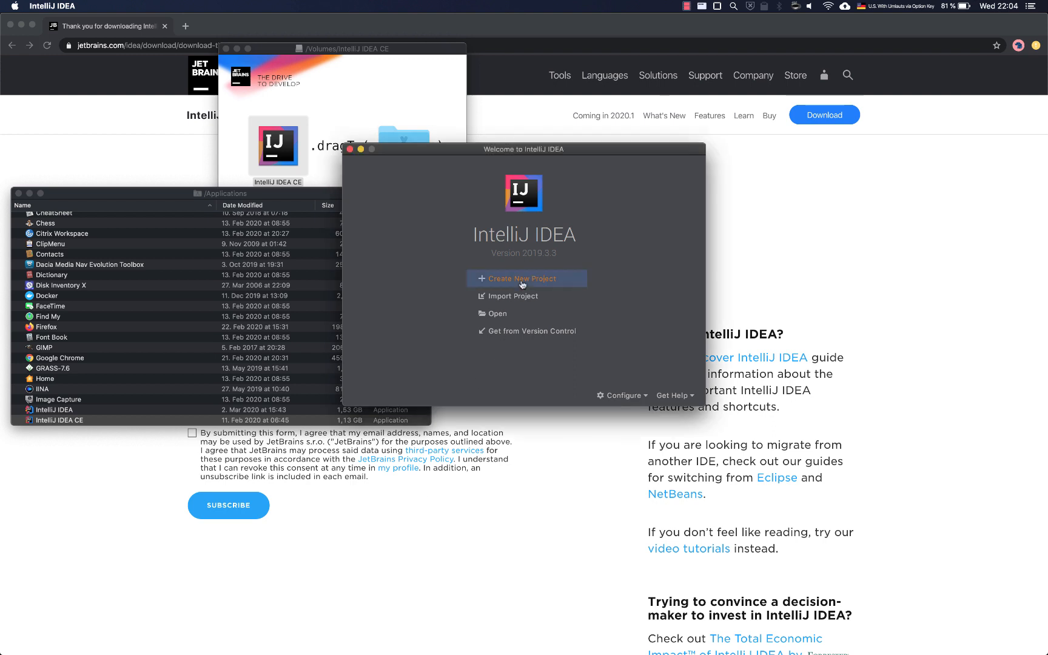
Start a new project with the Kotlin/JVM option enabled
left_click(523, 278)
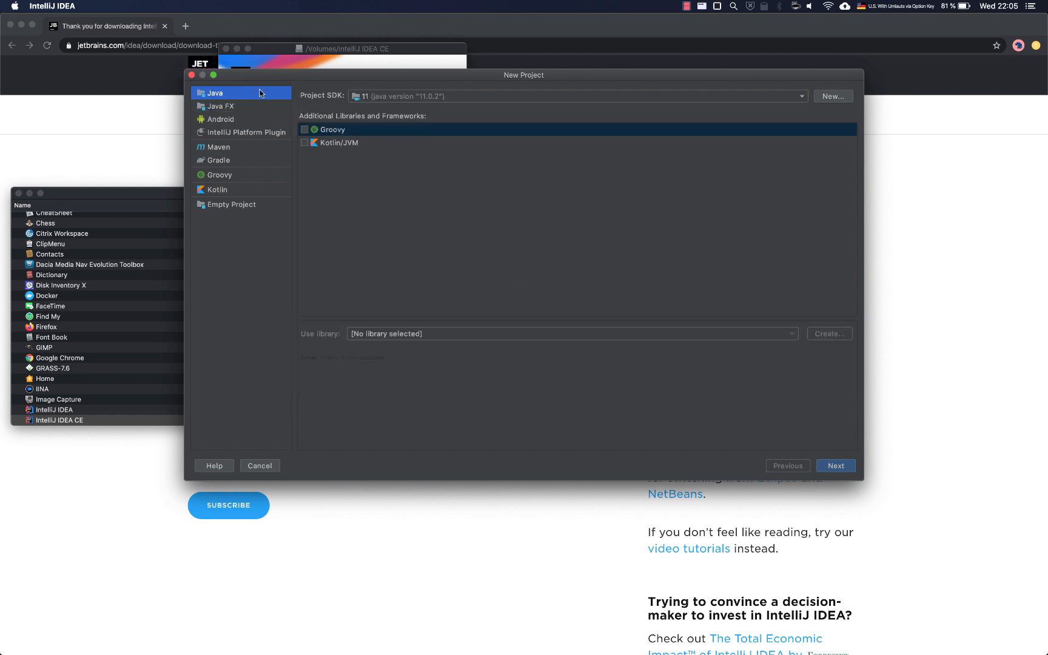
mouse_move(290, 126)
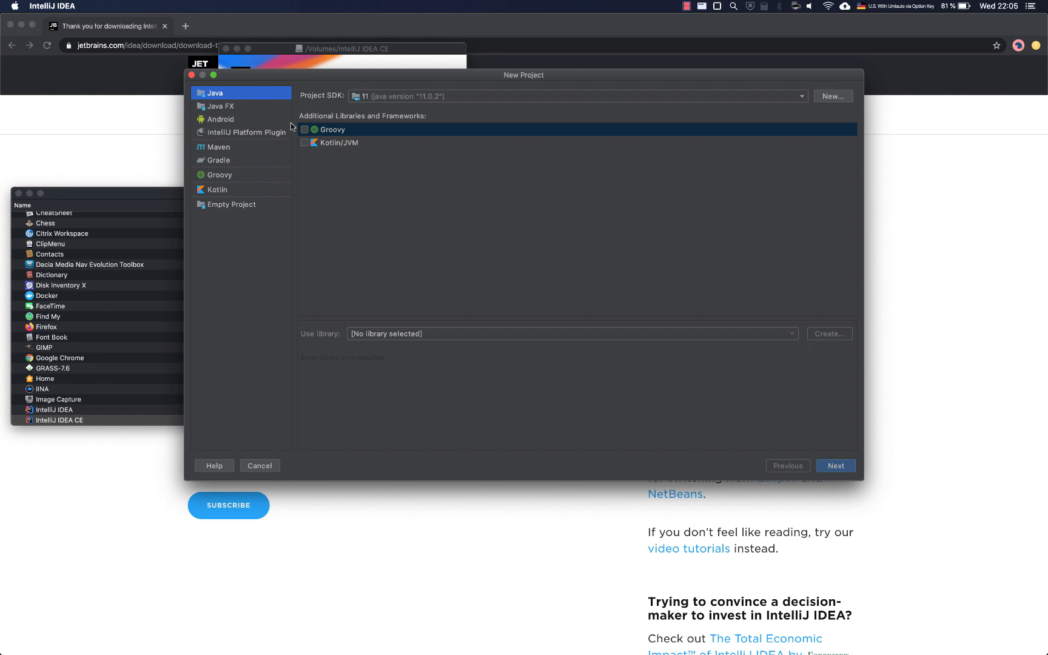
left_click(307, 143)
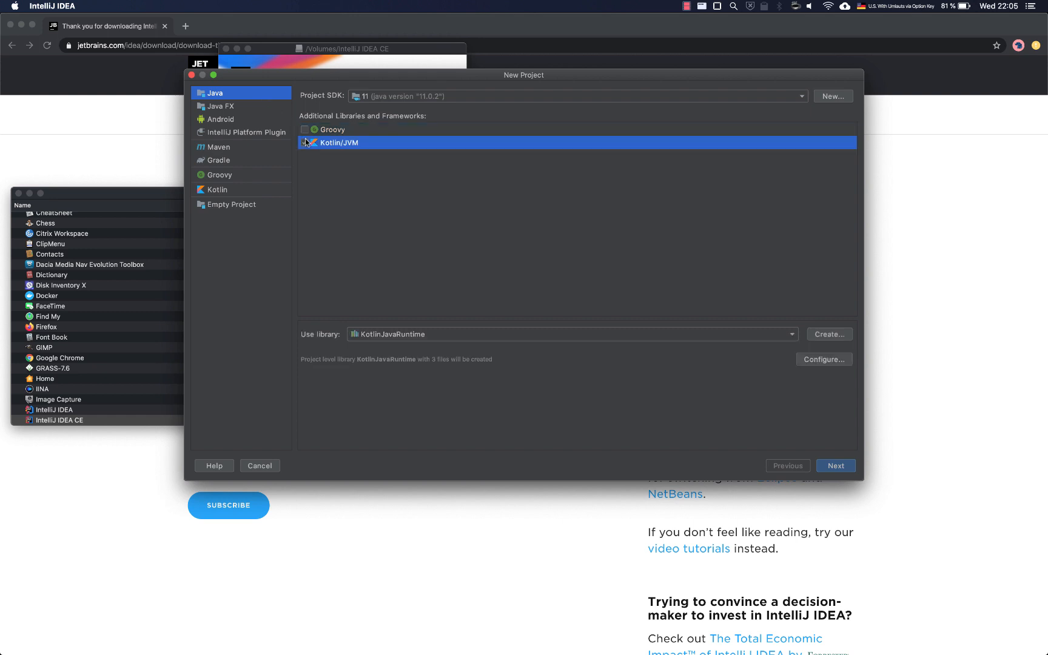
left_click(307, 142)
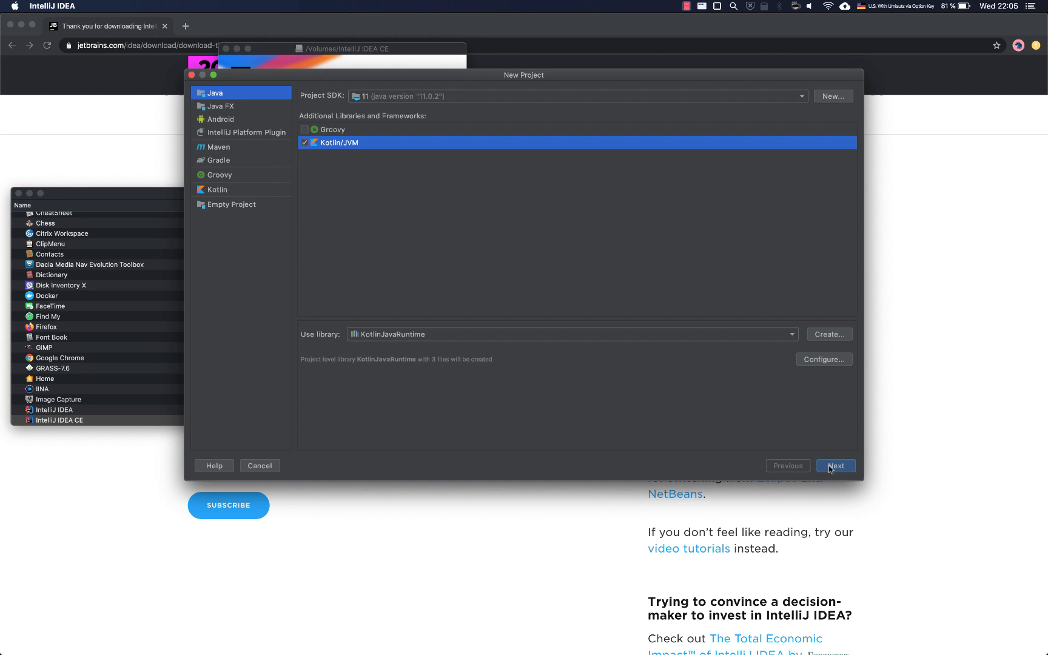
left_click(834, 465)
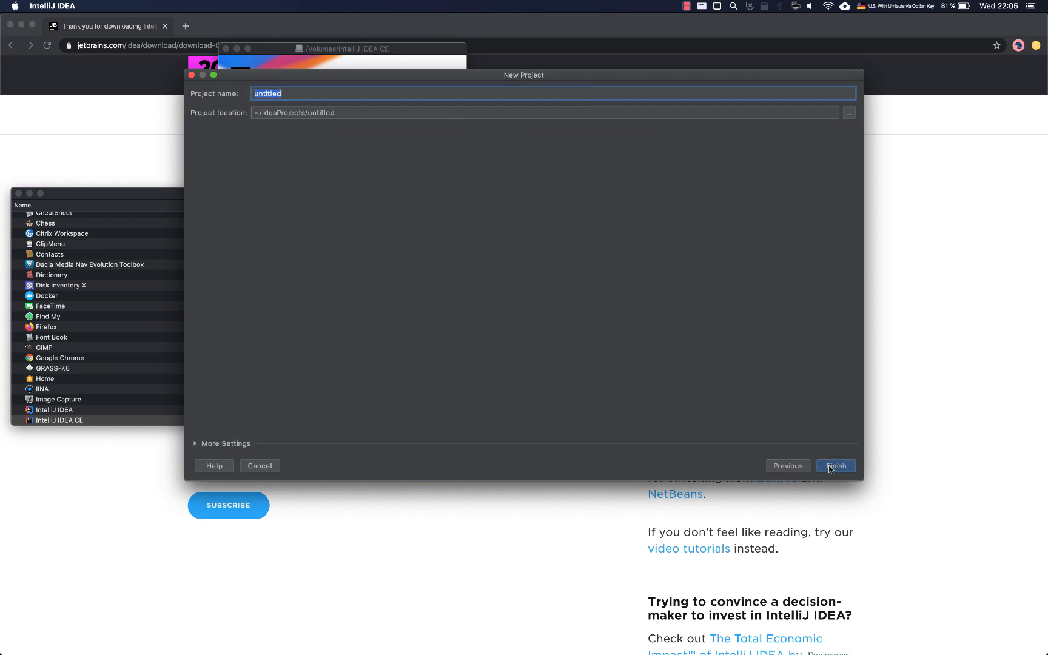
mouse_move(774, 427)
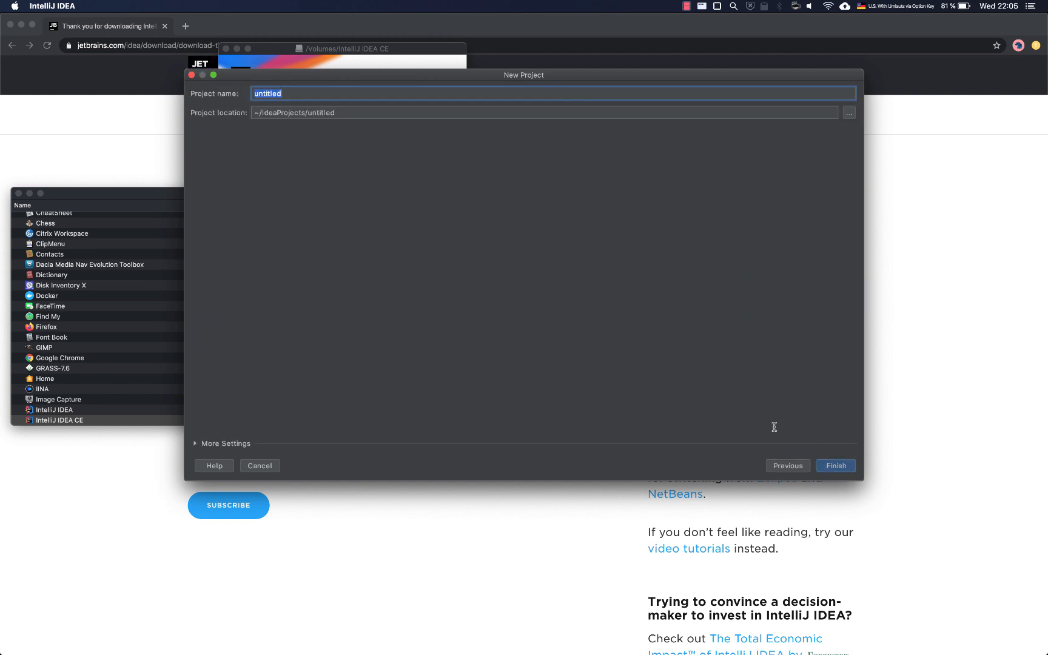
mouse_move(323, 105)
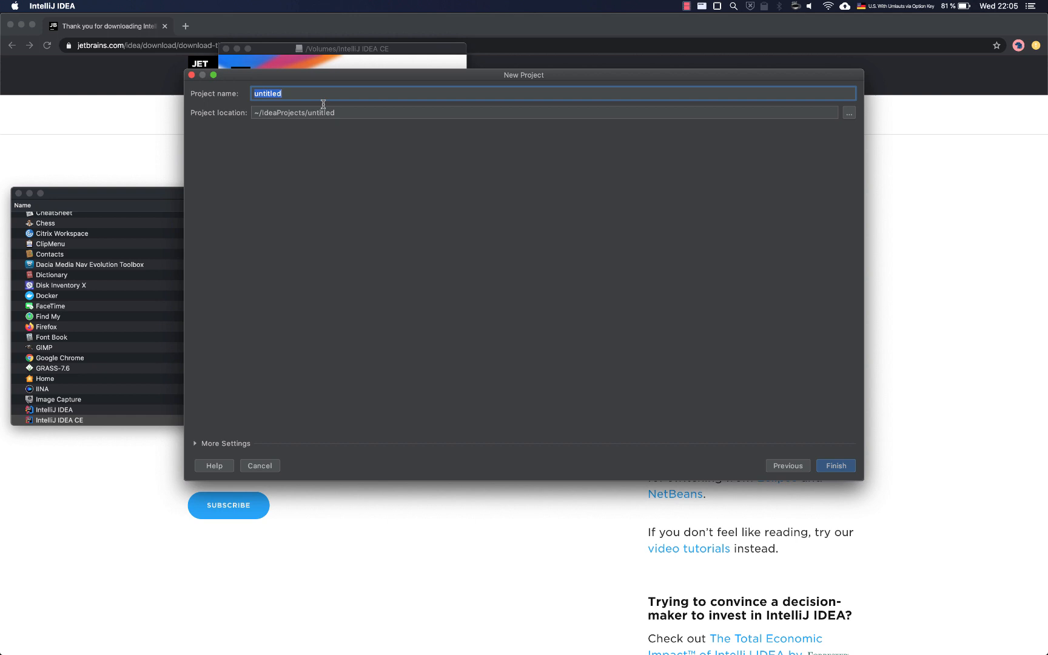
Name the project hello-world and finish creating it
type("hello-")
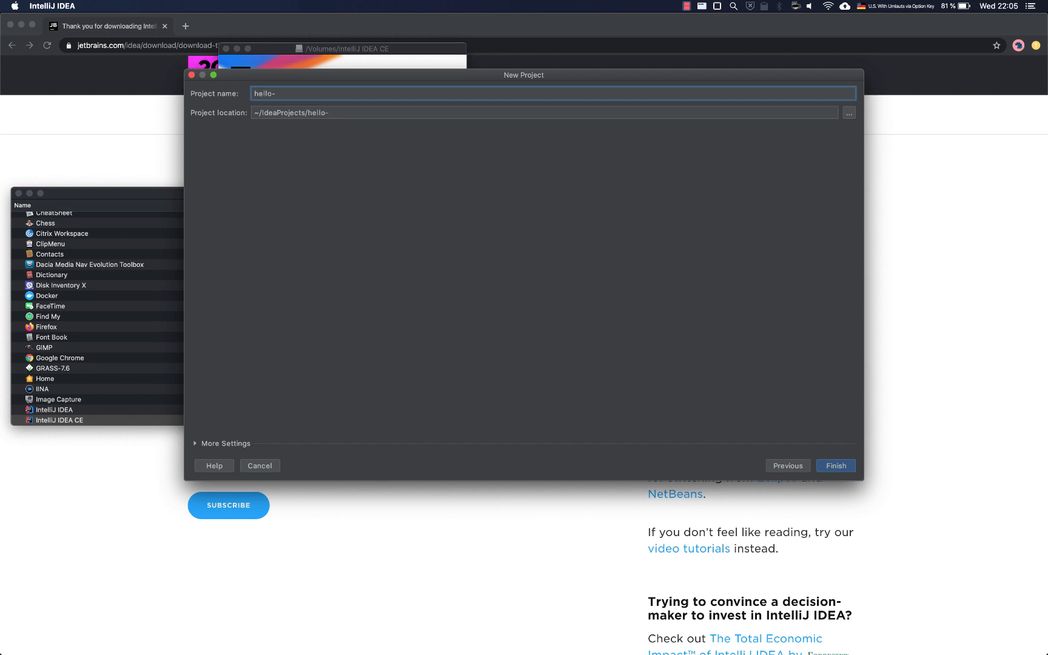
type("wor")
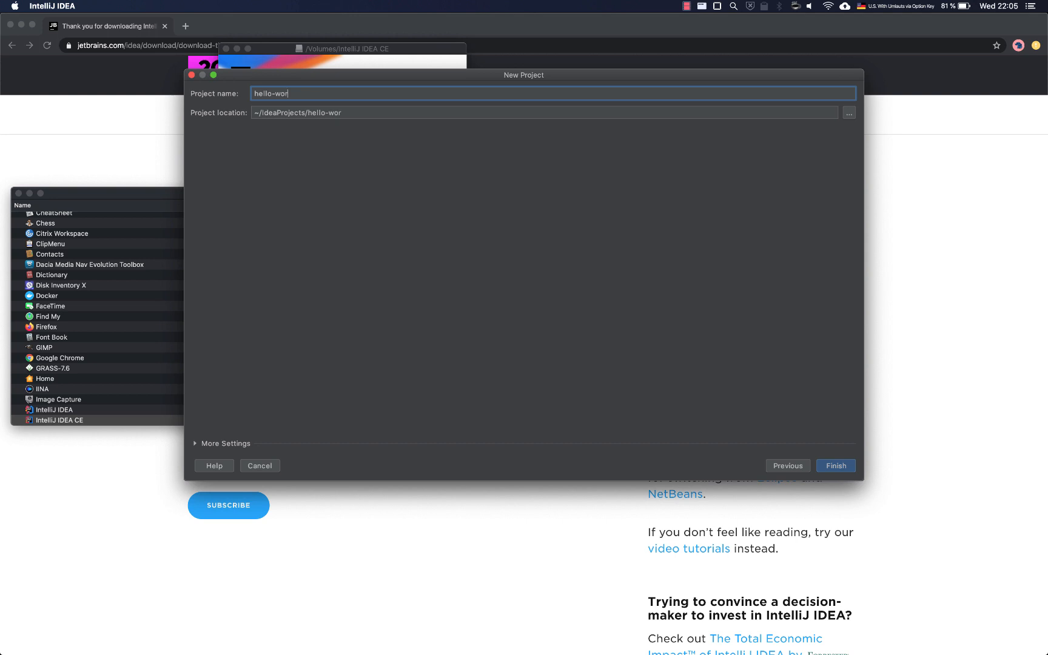
type("l")
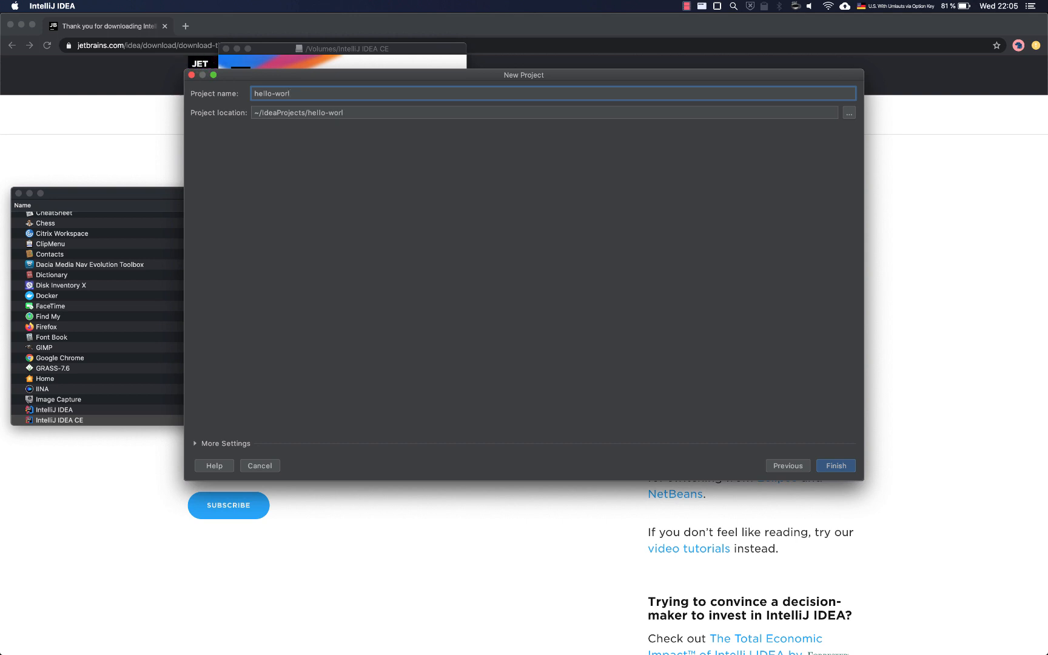
type("d")
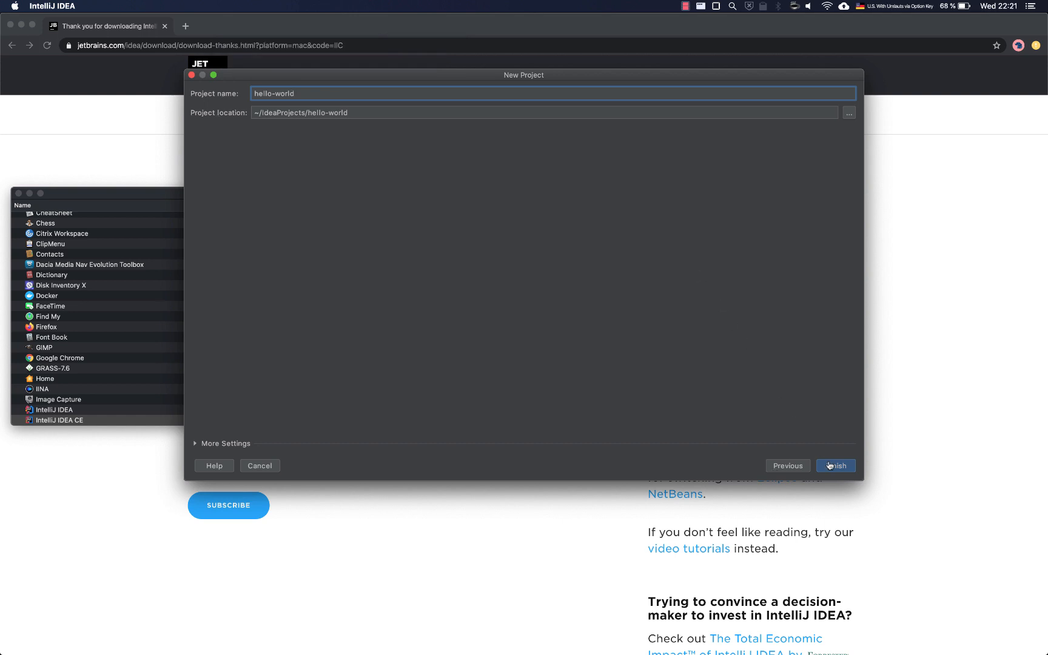
left_click(835, 465)
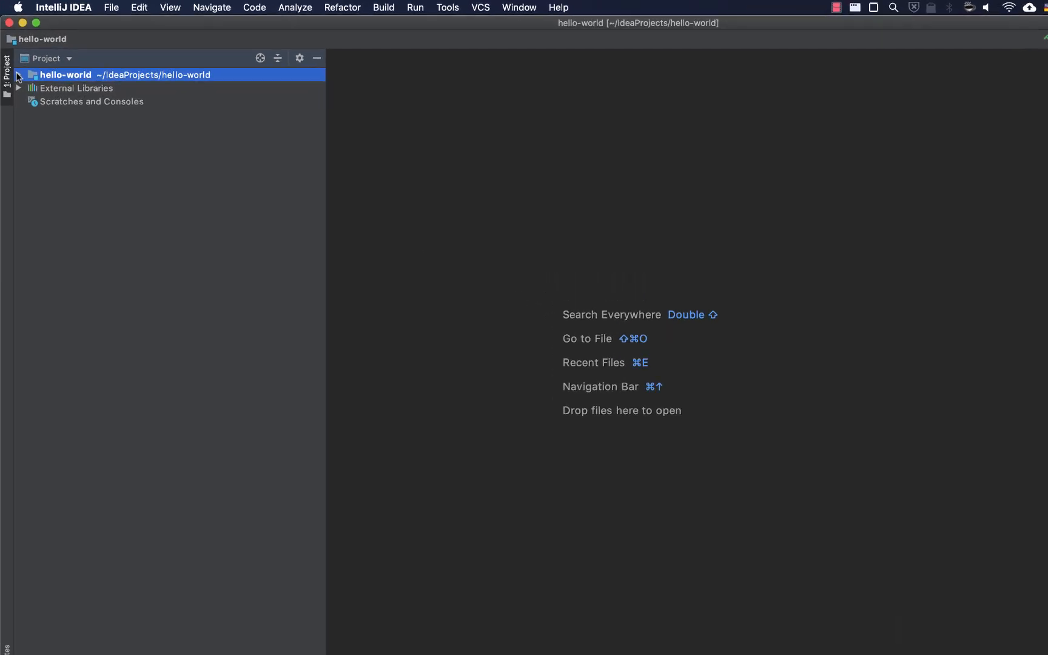
Add a Kotlin File/Class named HelloWorld to the project's src folder
left_click(17, 74)
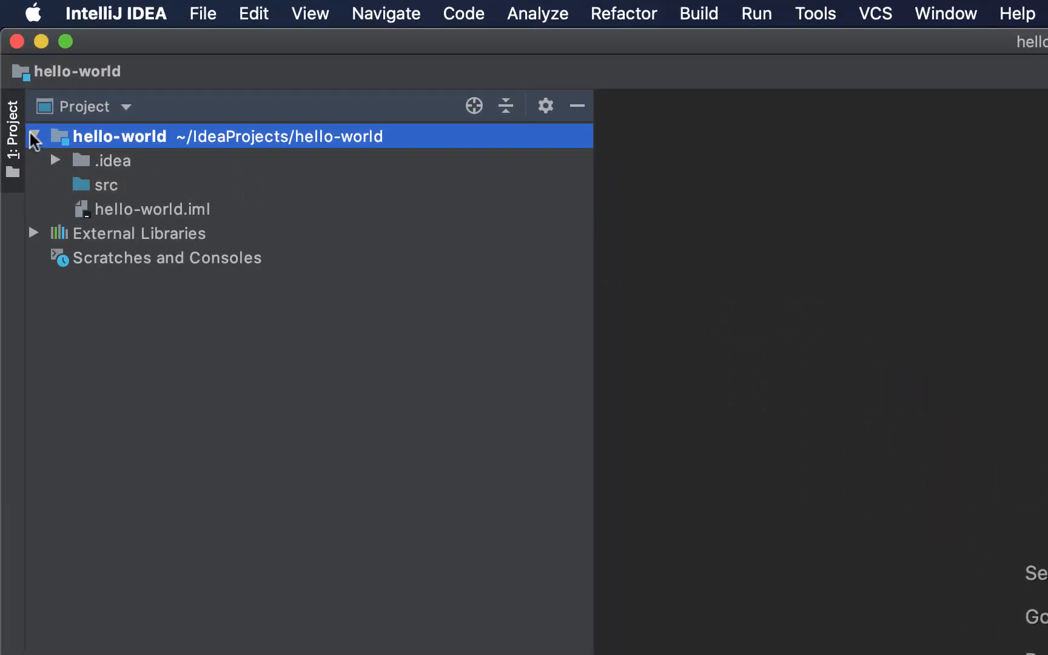
left_click(105, 185)
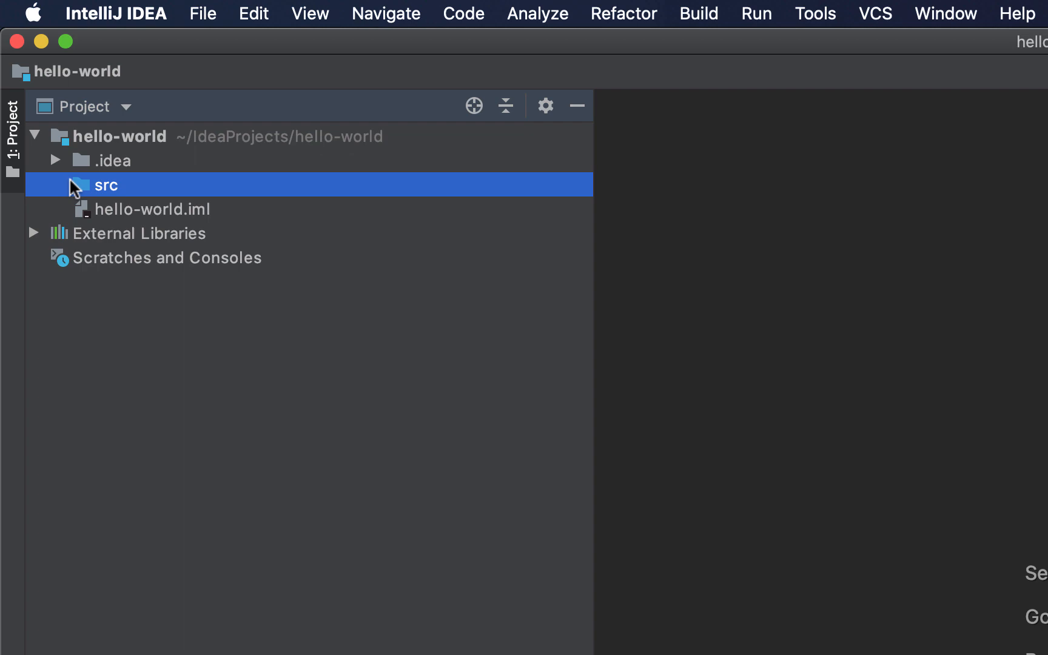
right_click(105, 185)
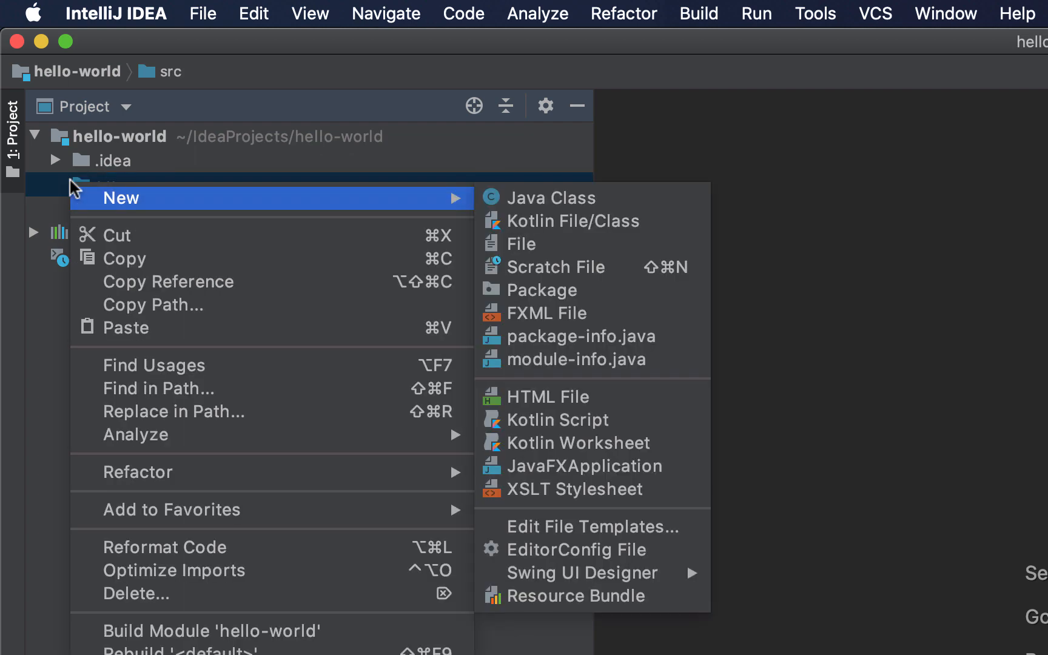
left_click(574, 221)
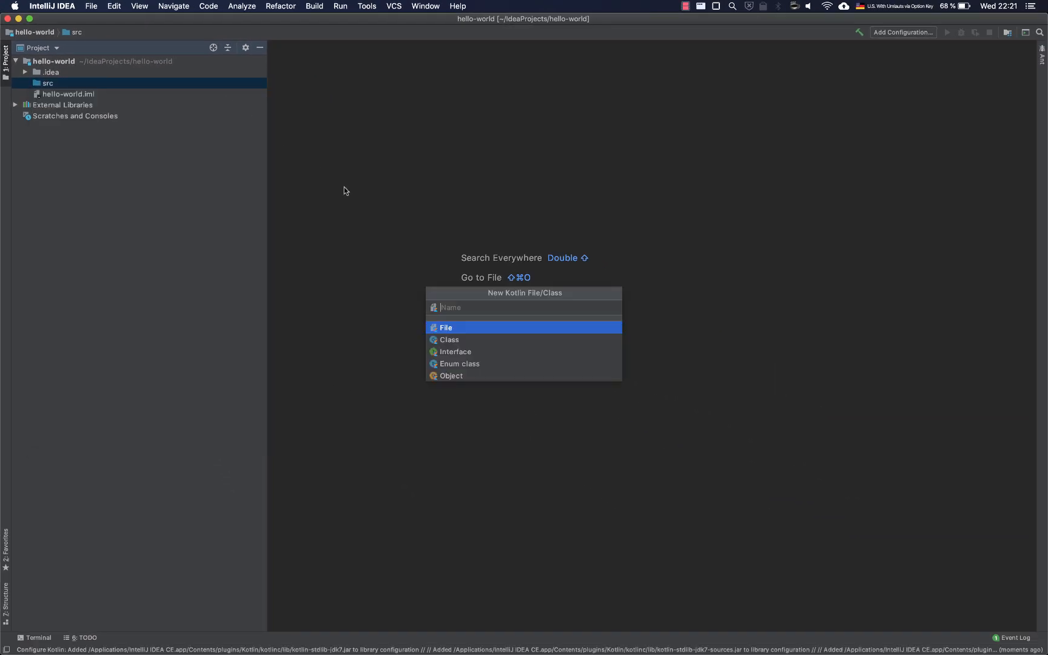
mouse_move(415, 244)
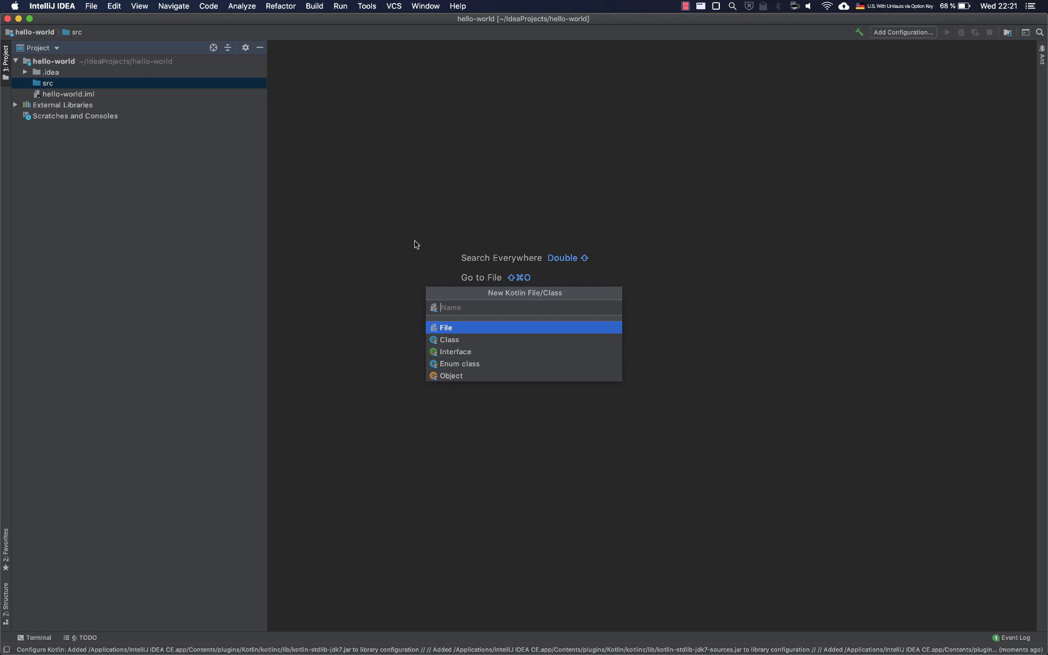
type("HelloWo")
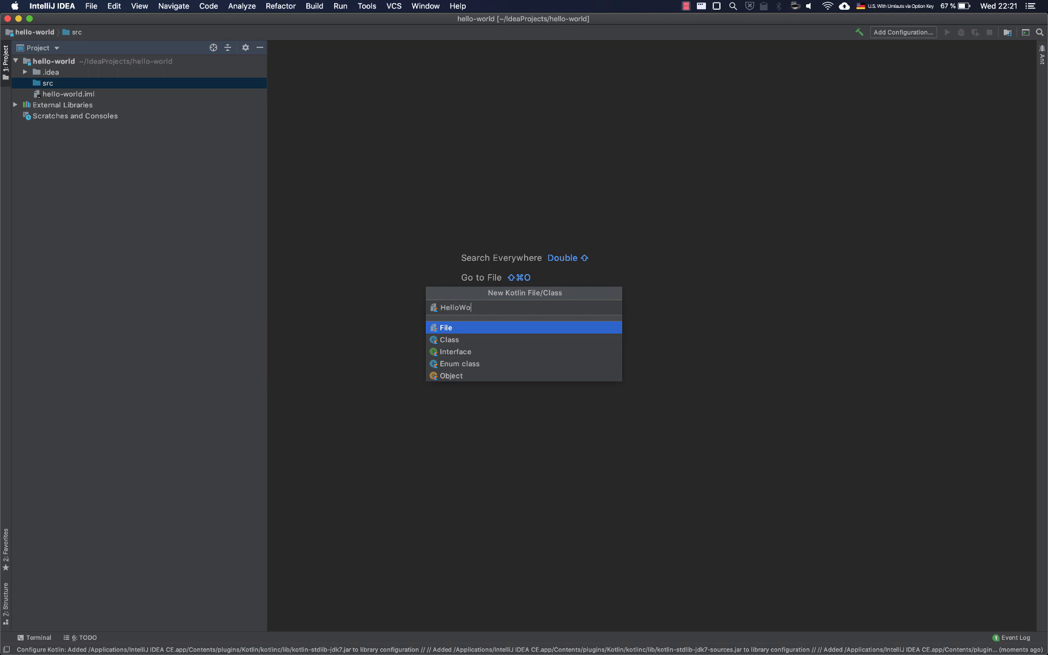
type("rld")
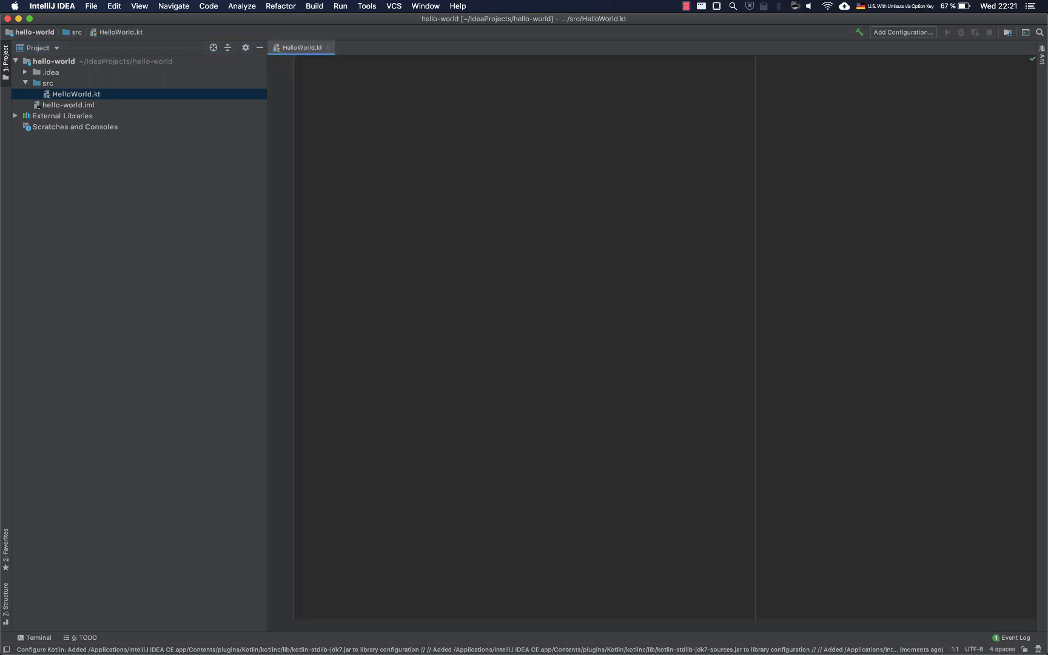
Enter fun main() { println("Hello World!") } in HelloWorld.kt using code completion
type("main() {")
type("p")
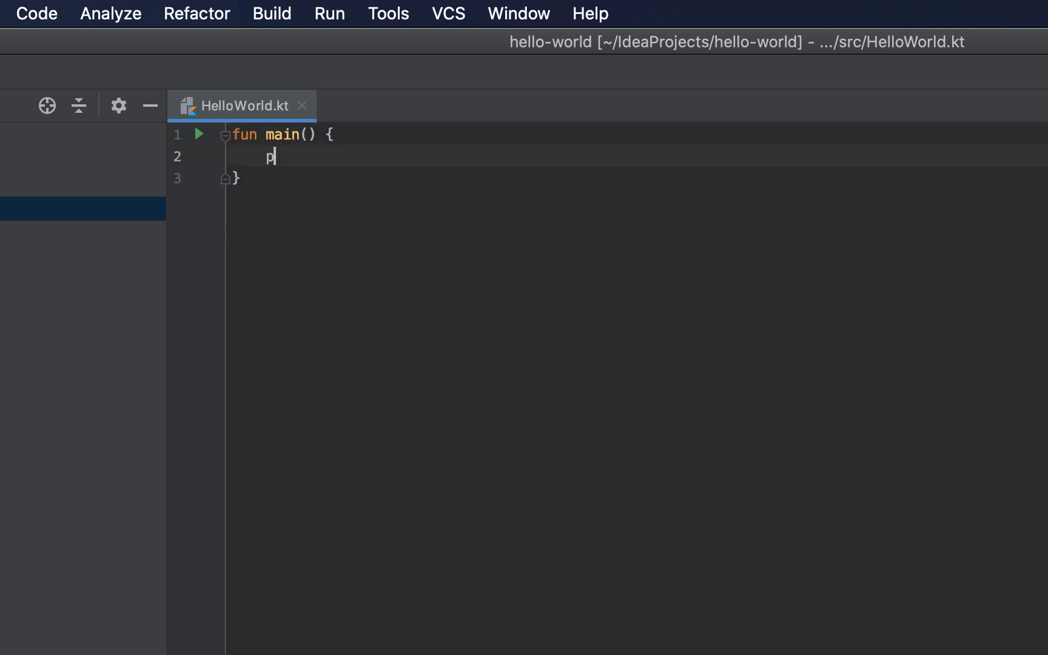
type("rintln(")
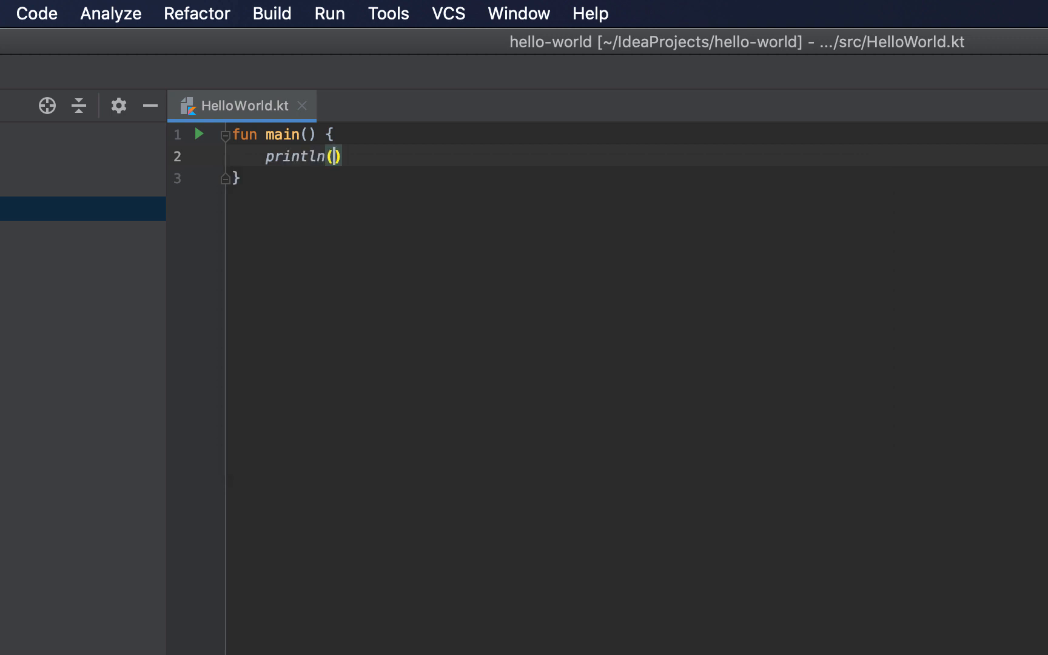
type(":")
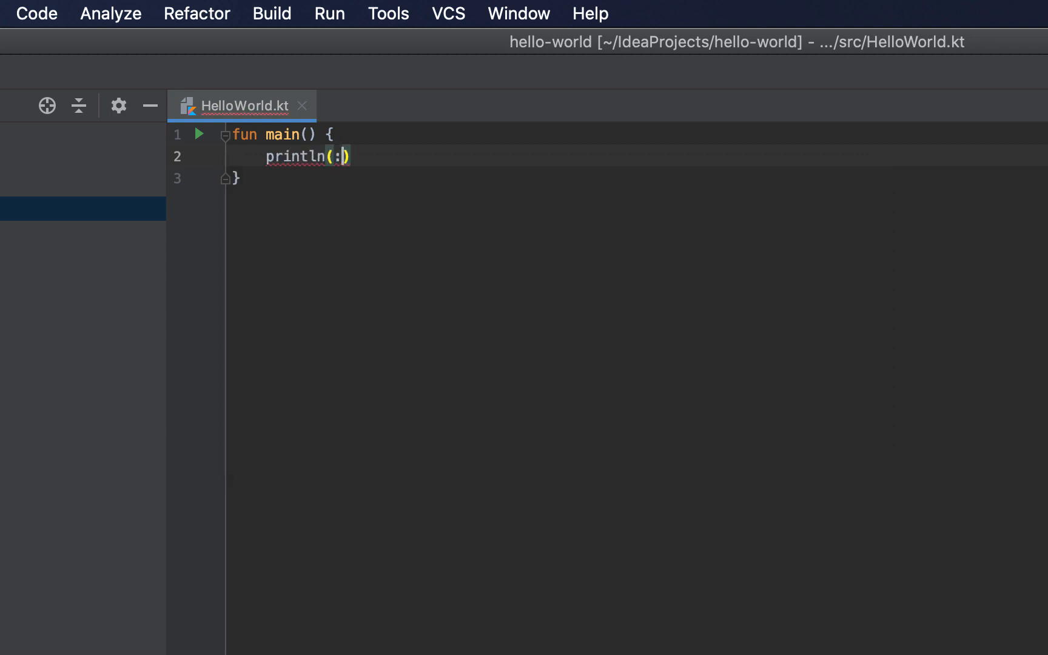
type("\"")
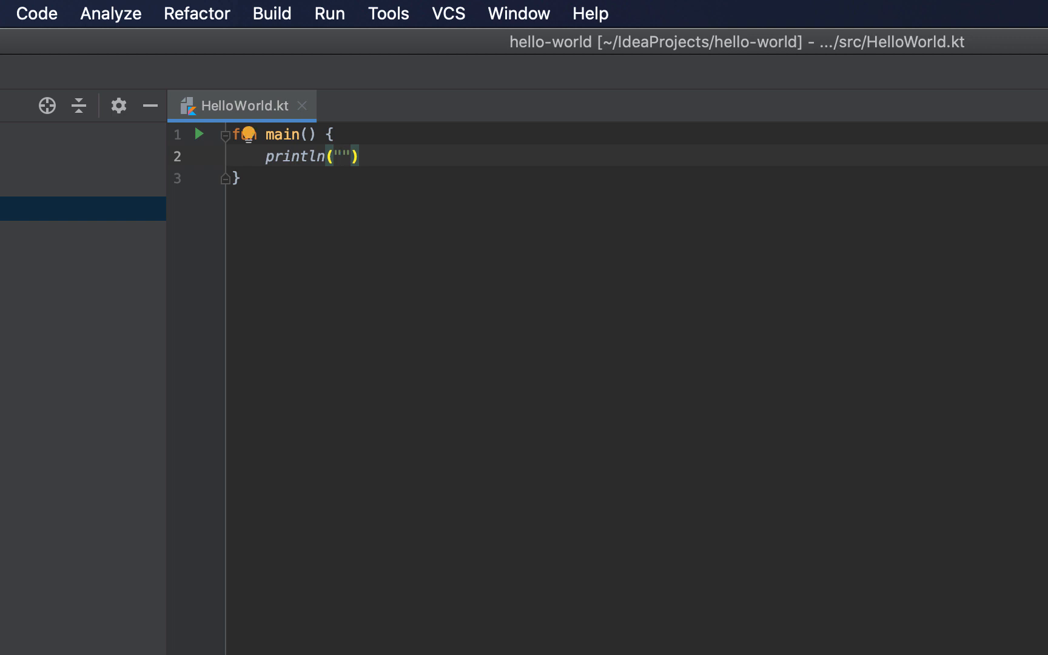
type("Hell")
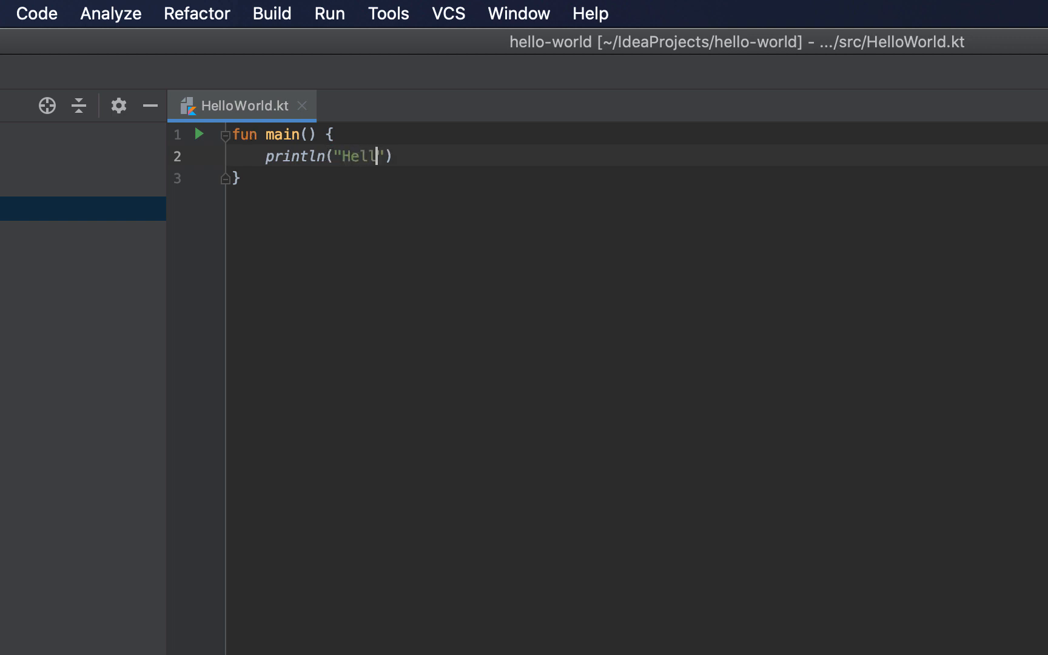
type("o W")
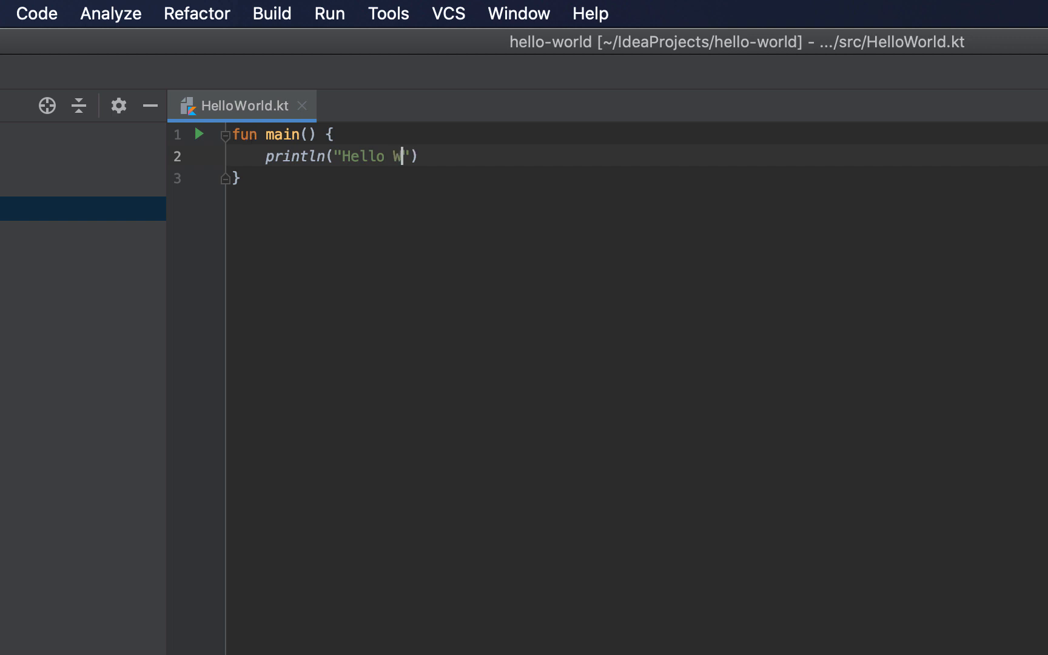
type("orld")
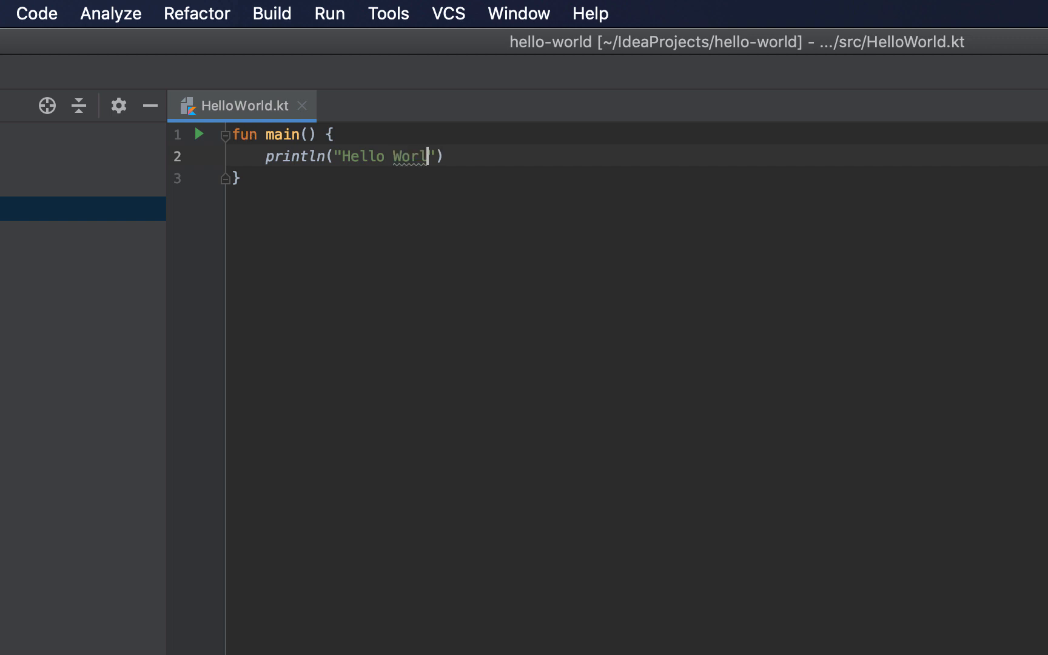
type("!")
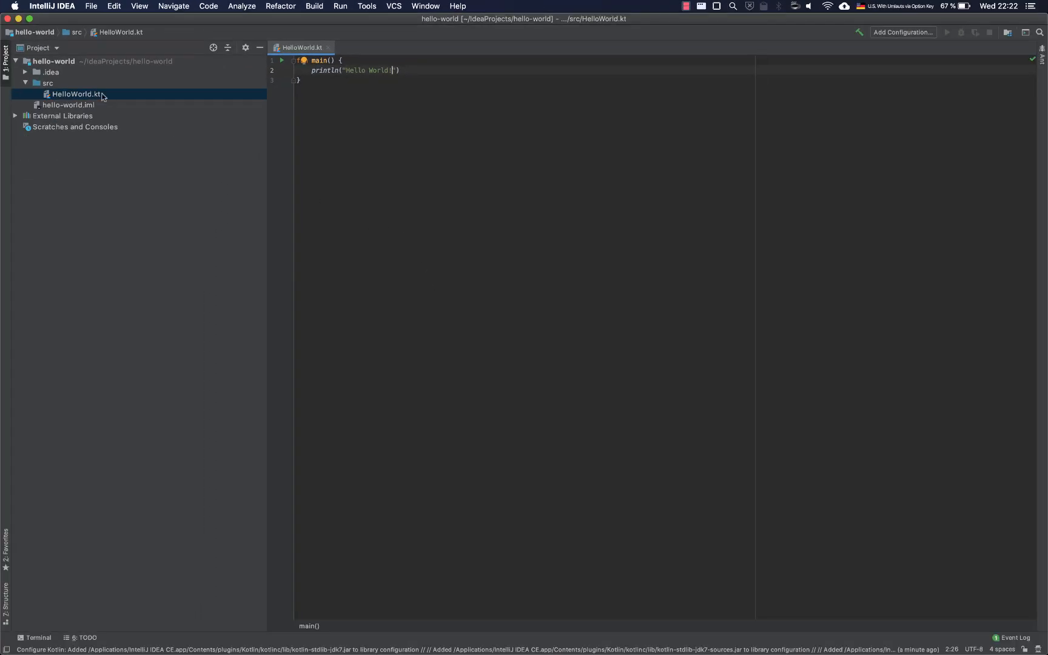
Run 'HelloWorldKt' from HelloWorld.kt's context menu, printing Hello World! with exit code 0
right_click(76, 94)
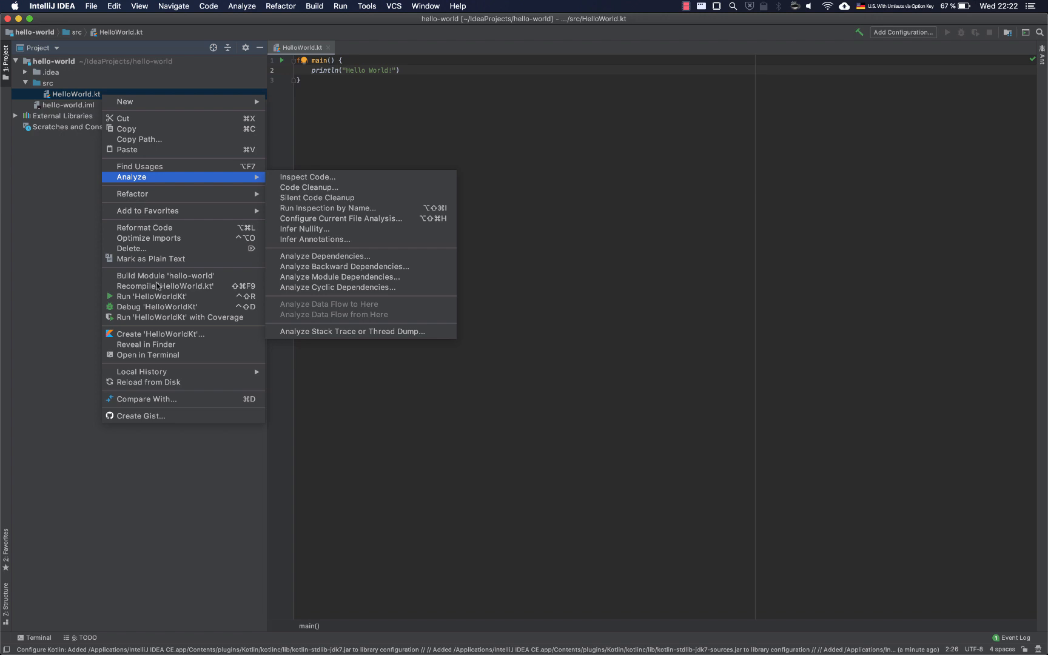
mouse_move(151, 296)
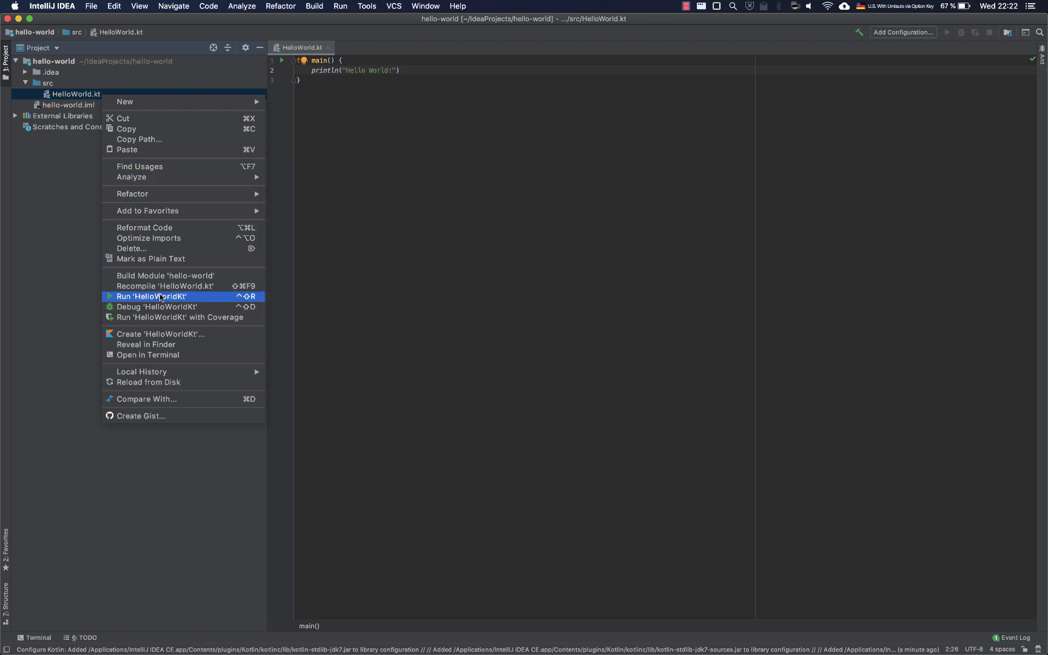
left_click(150, 296)
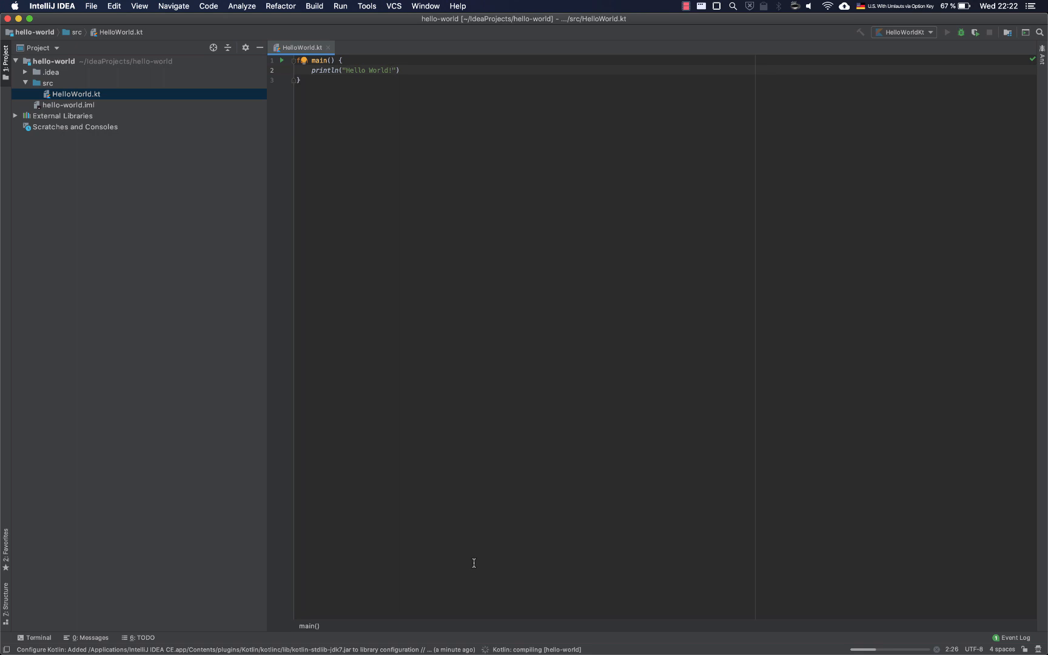
left_click(947, 32)
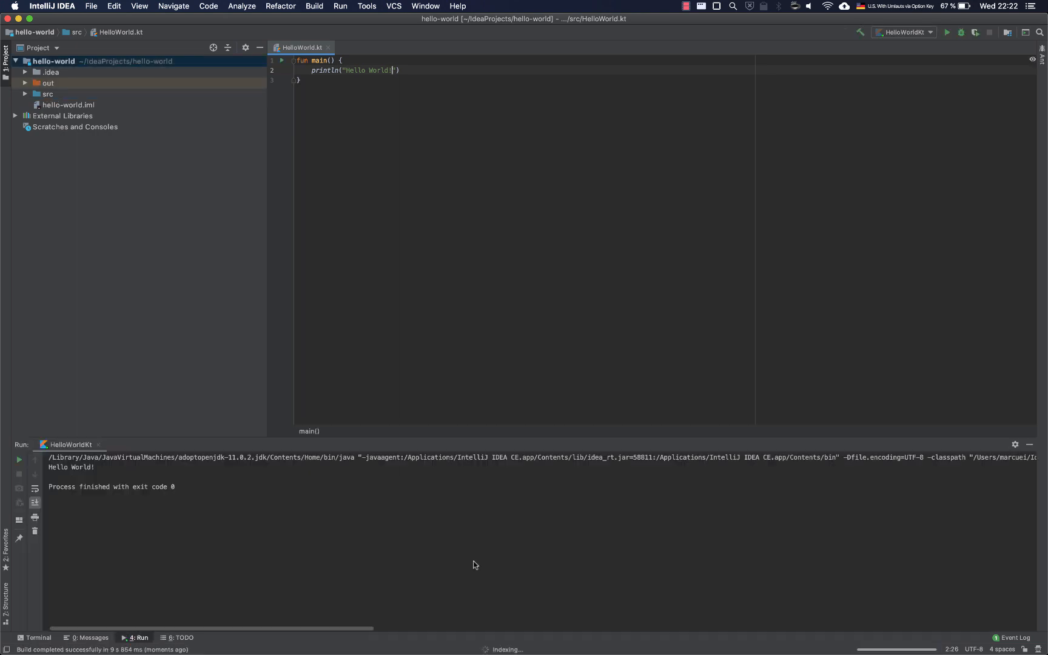